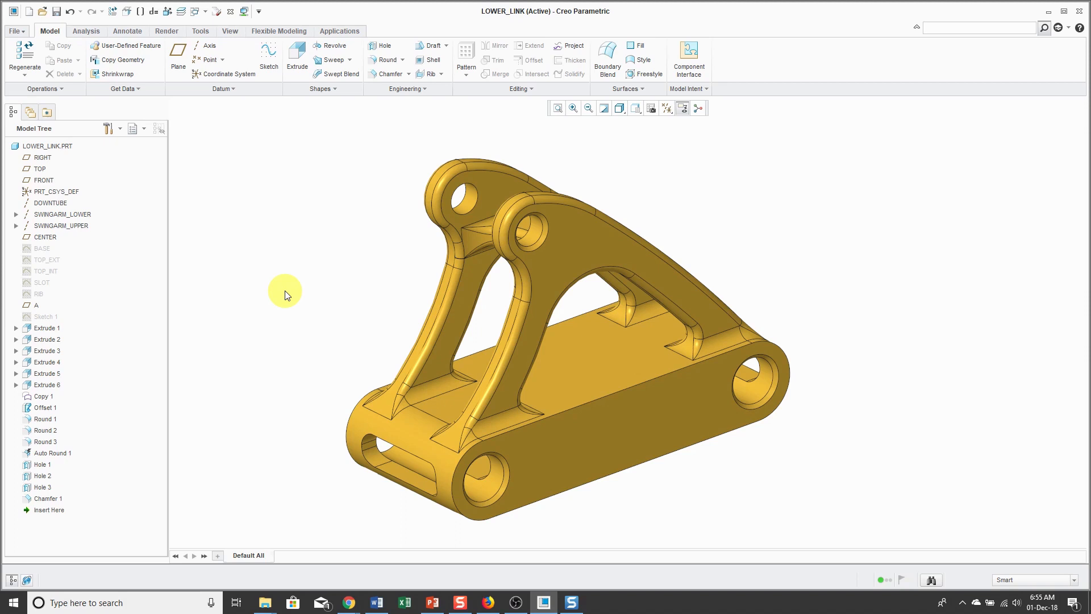
pyautogui.moveTo(650, 109)
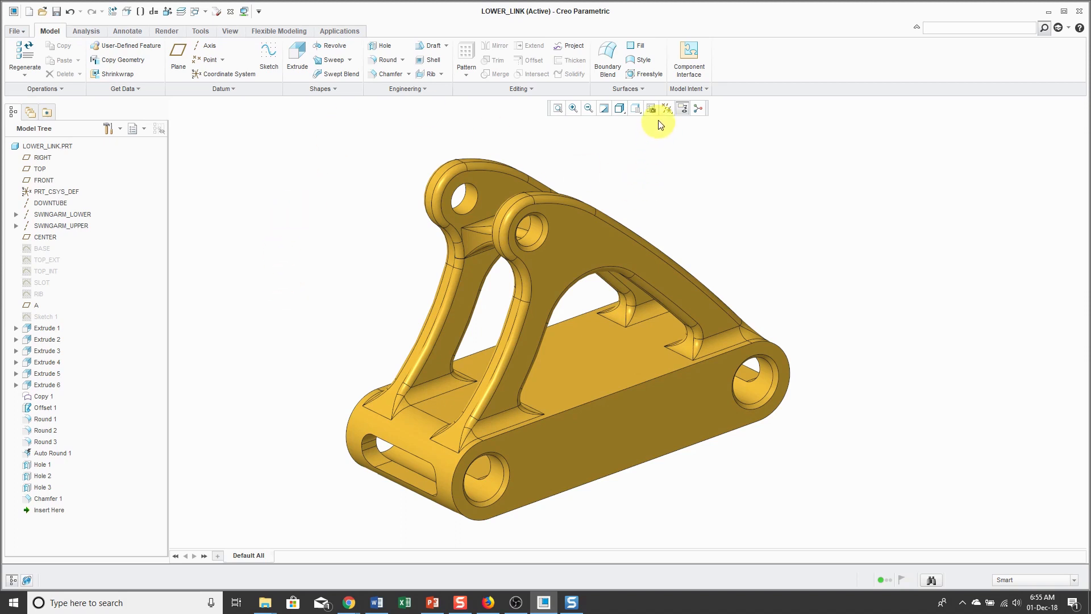
pyautogui.moveTo(651, 109)
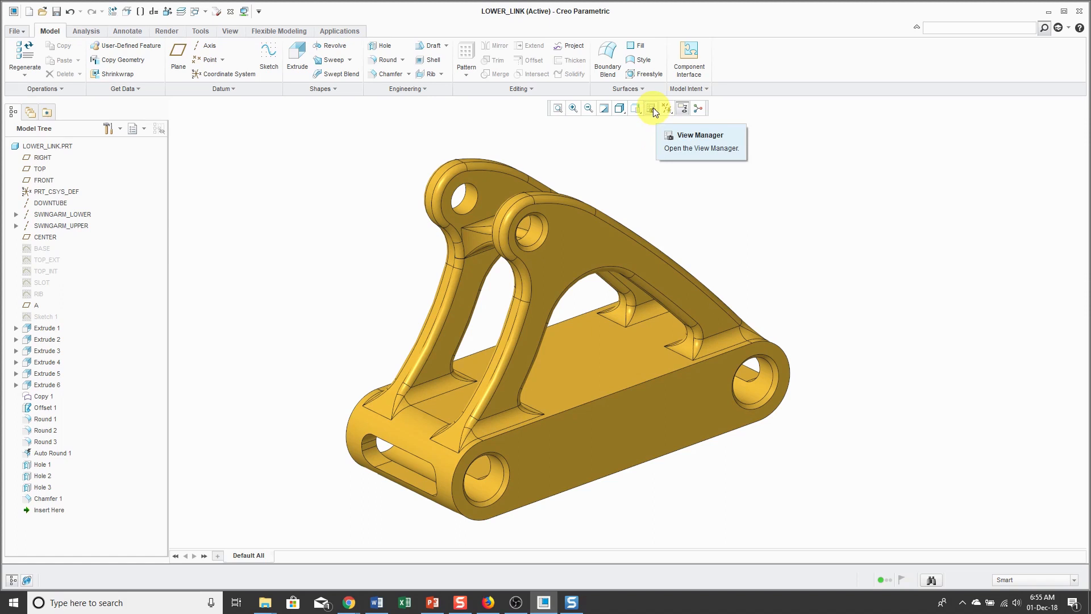
# Bring up the View Manager showing LOWER_LINK's simplified representations with Master Rep active
pyautogui.click(651, 108)
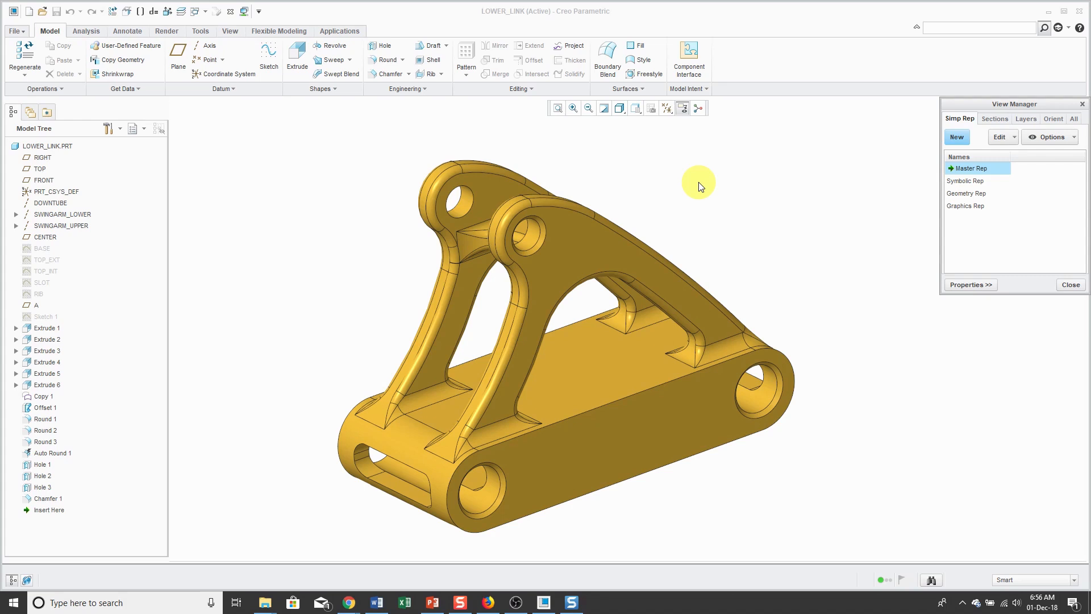
pyautogui.moveTo(900, 151)
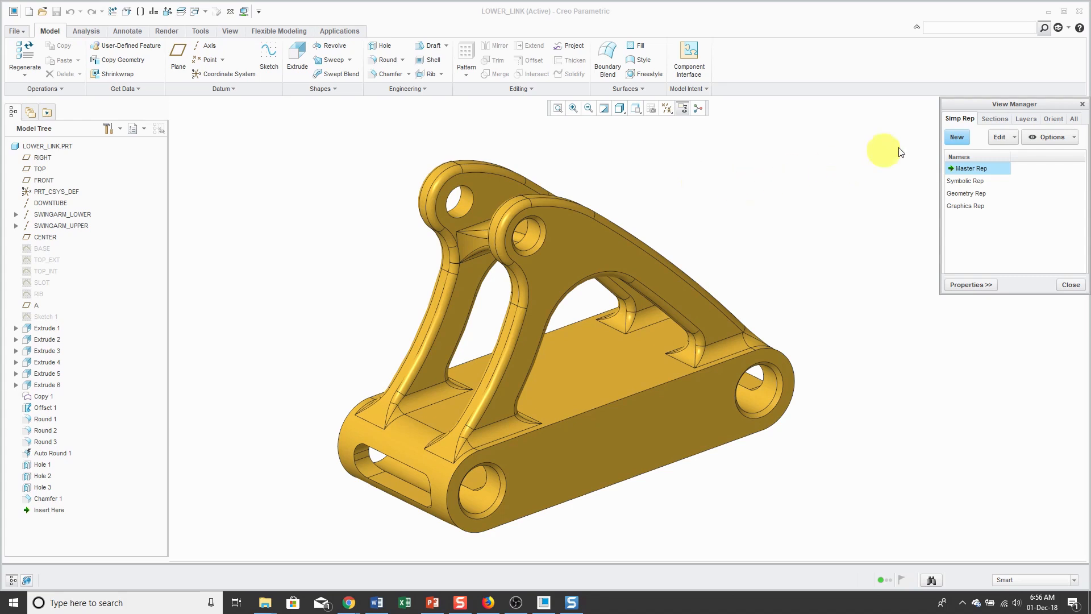
# Create a new simplified representation named Analysis and proceed to its edit methods
pyautogui.click(956, 136)
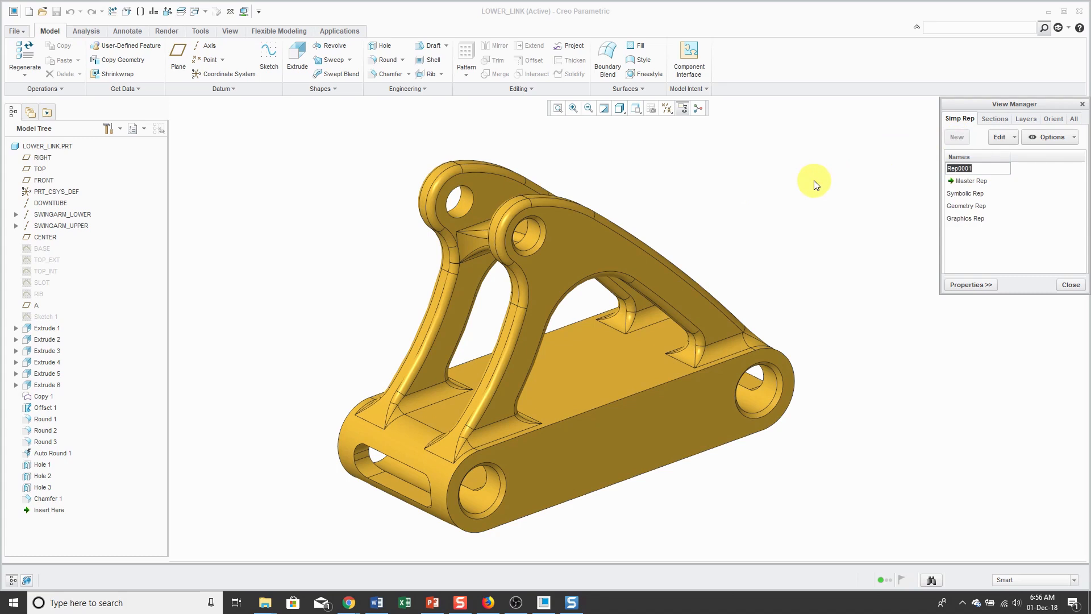
pyautogui.write('Ana')
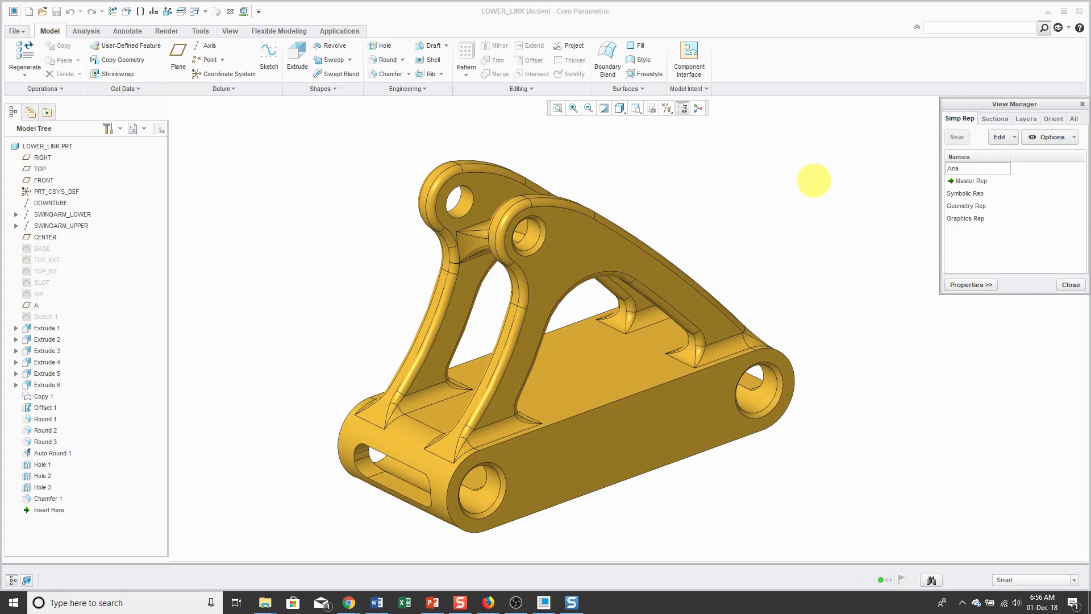
pyautogui.write('Analysis')
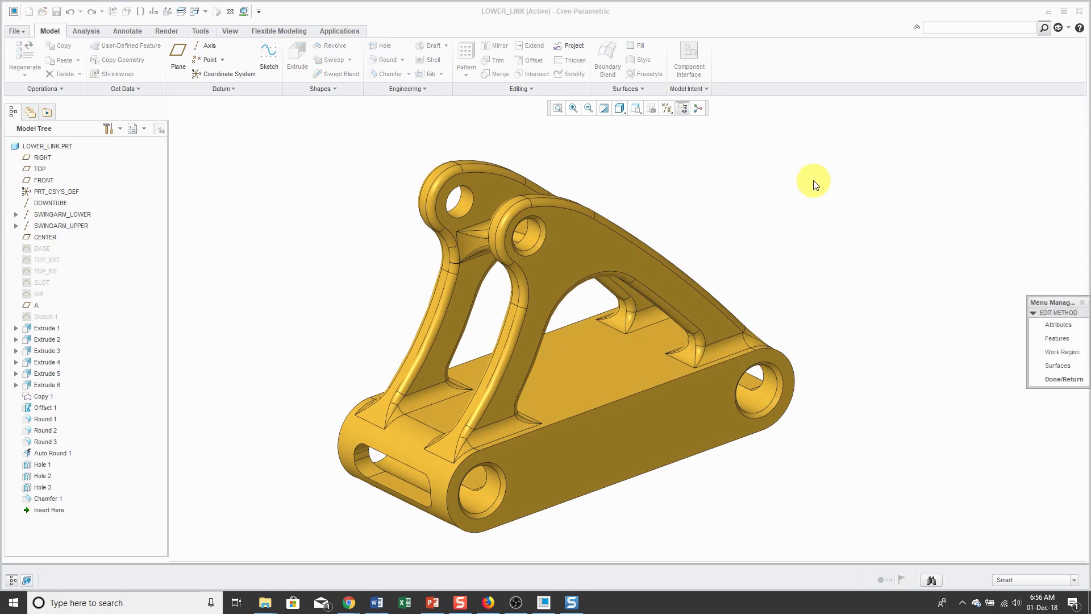
pyautogui.moveTo(920, 356)
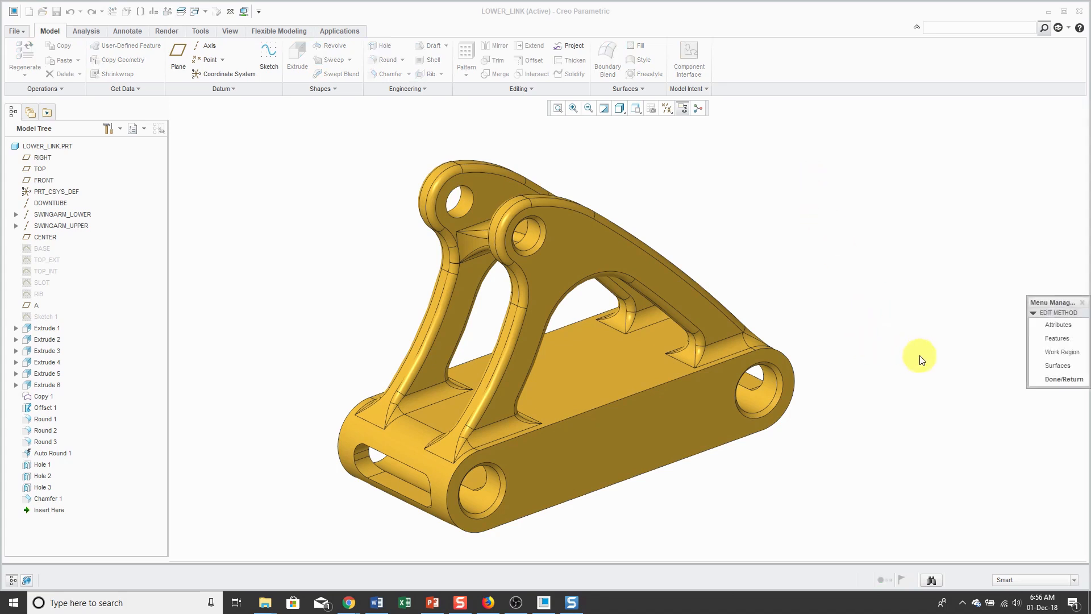
pyautogui.moveTo(928, 357)
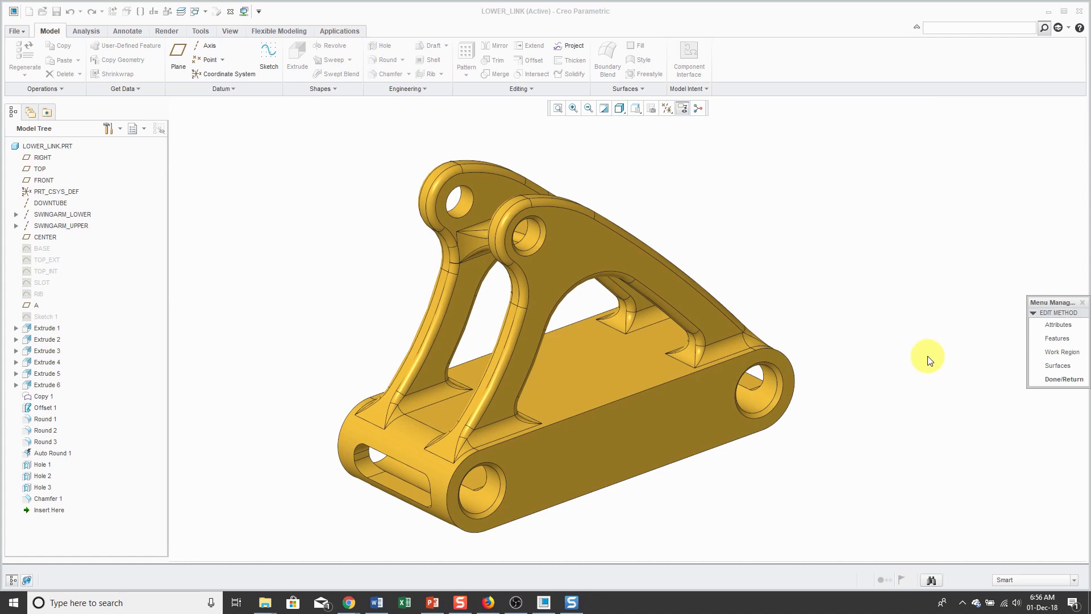
pyautogui.moveTo(1055, 339)
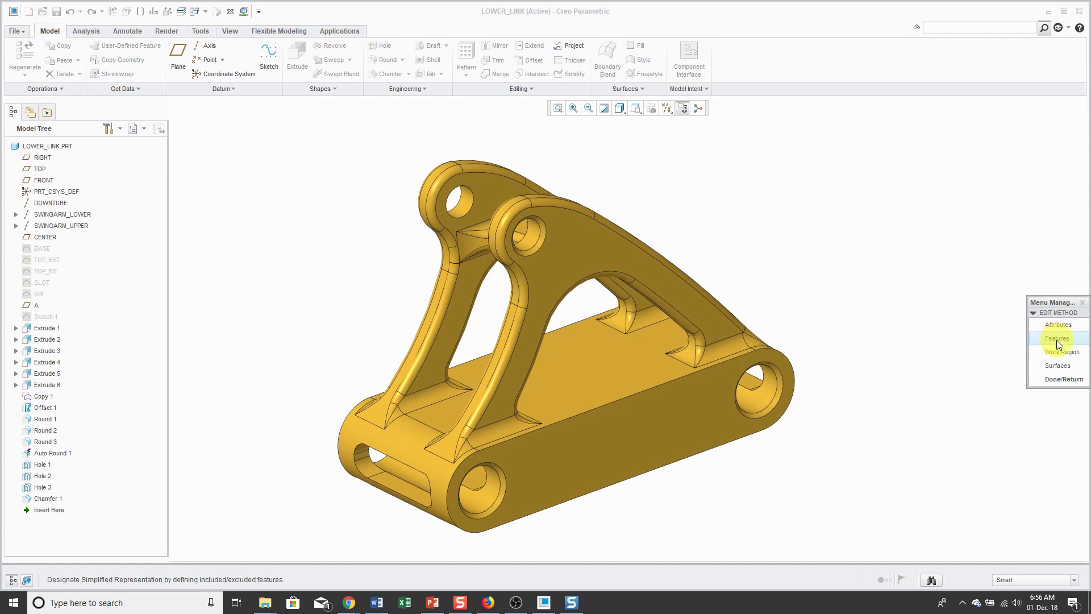
# Exclude Auto Round 1 and Chamfer 1 by feature from Analysis and finish editing it
pyautogui.click(1056, 338)
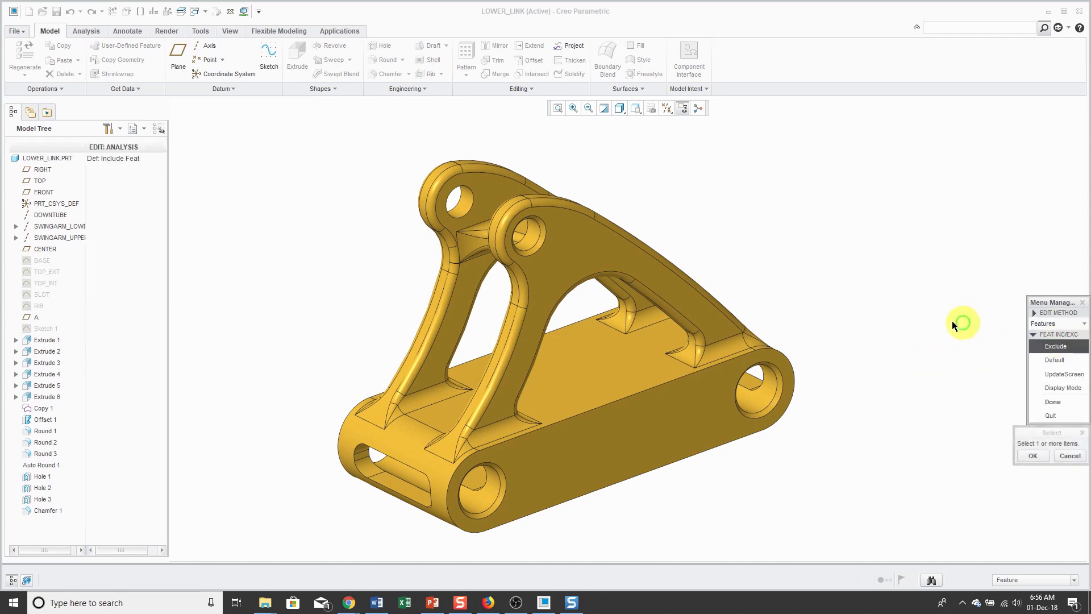
pyautogui.moveTo(962, 350)
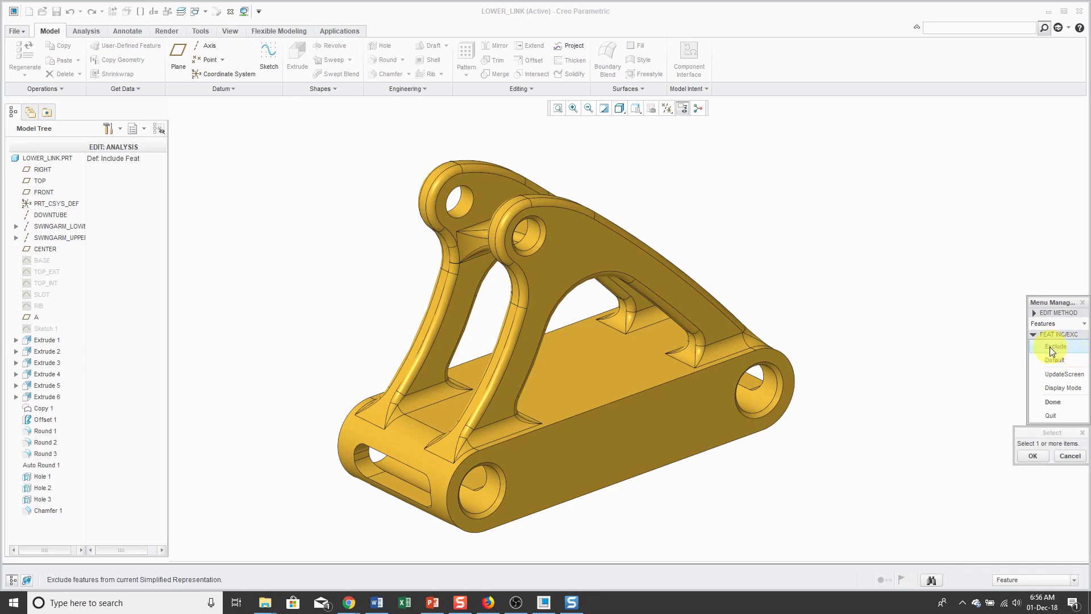
pyautogui.moveTo(1033, 343)
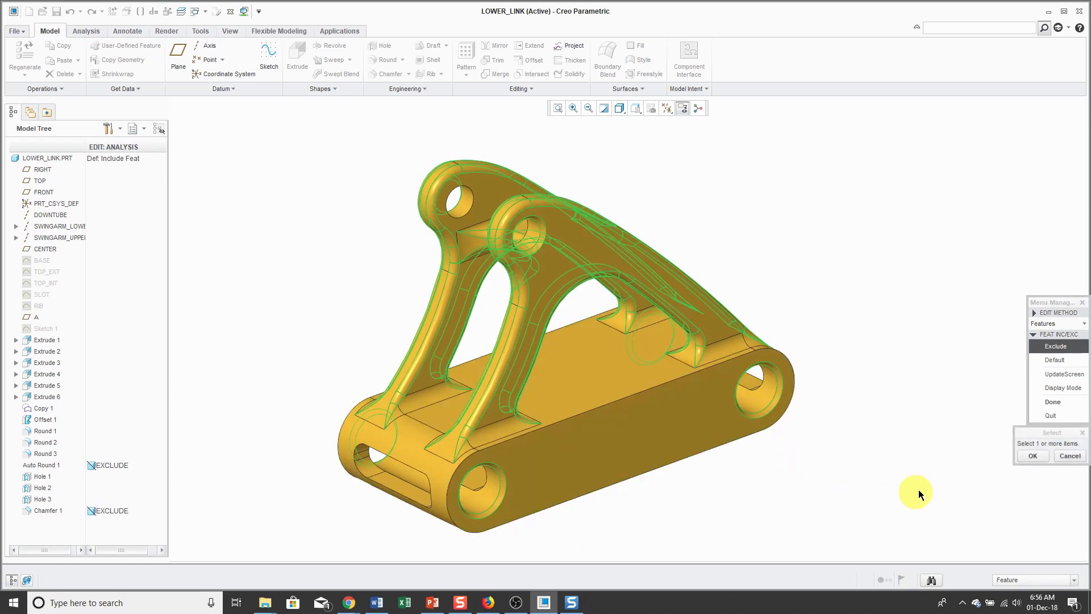
pyautogui.click(1033, 456)
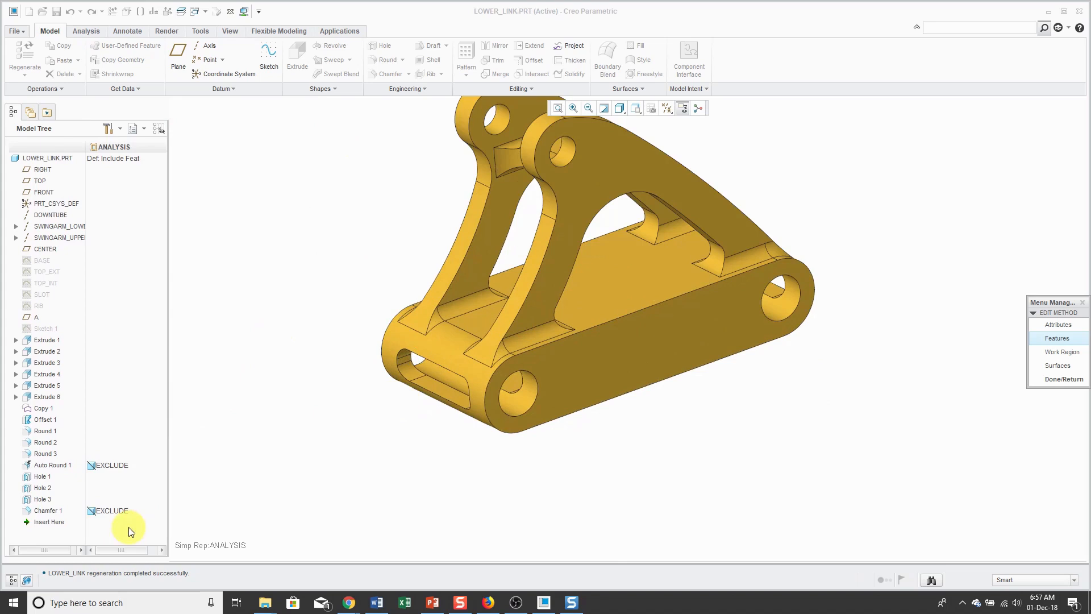
pyautogui.moveTo(132, 209)
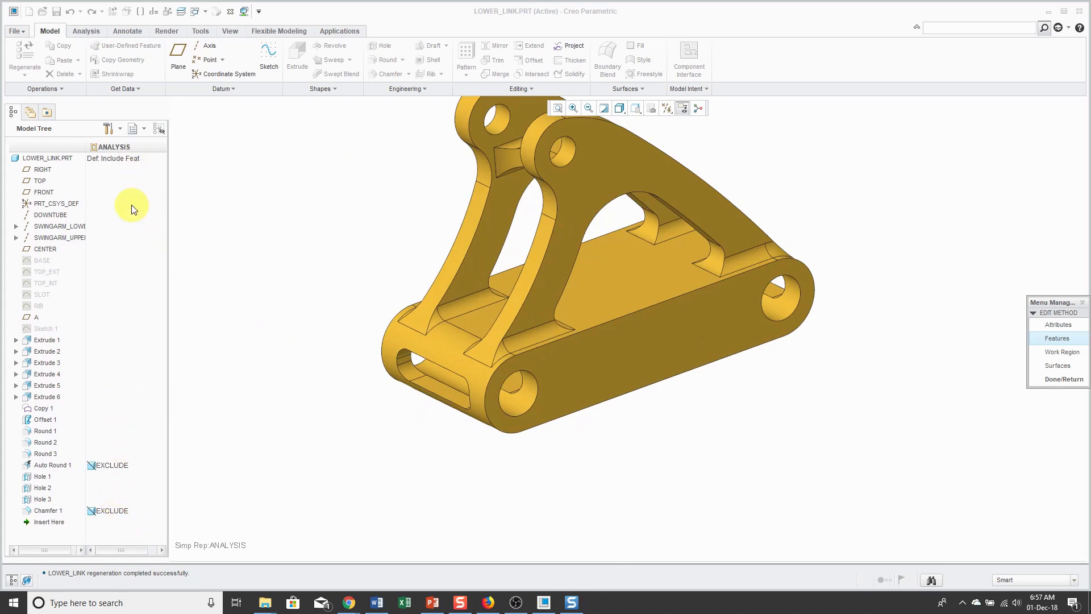
pyautogui.moveTo(247, 479)
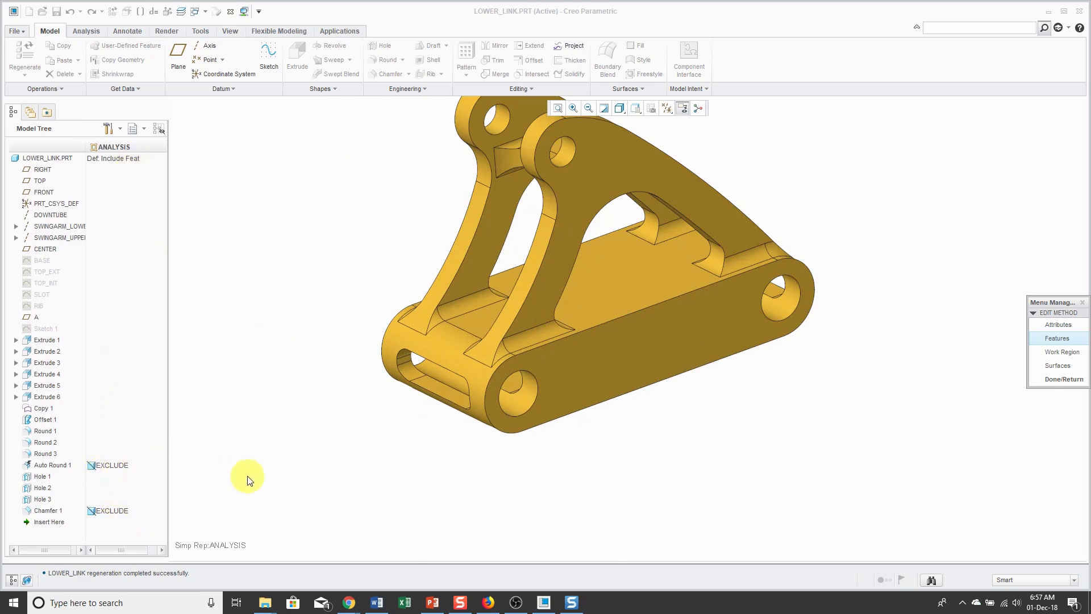
pyautogui.moveTo(1062, 378)
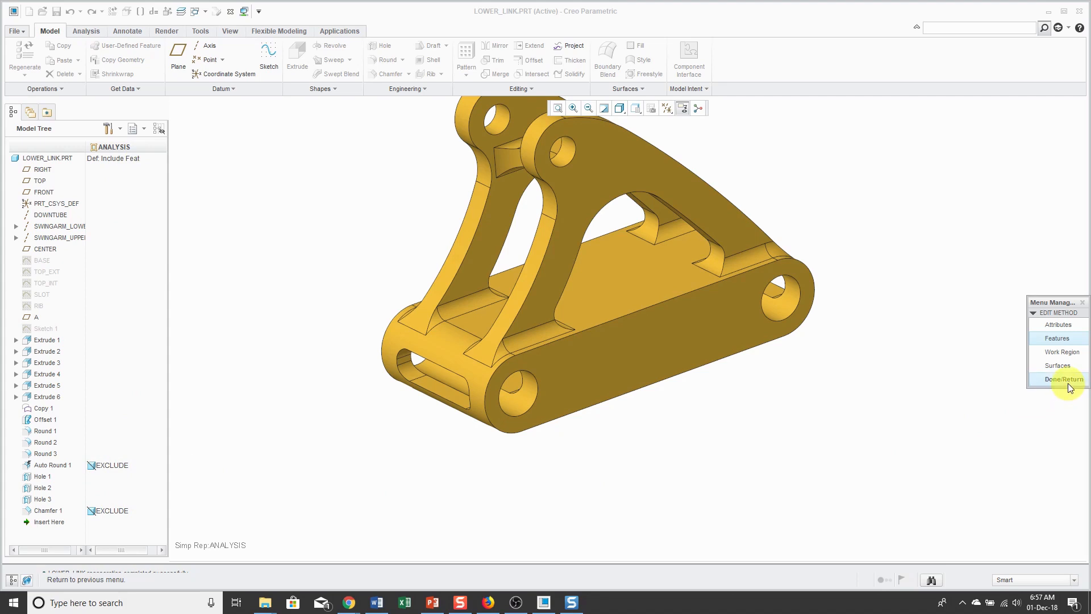
pyautogui.click(1063, 379)
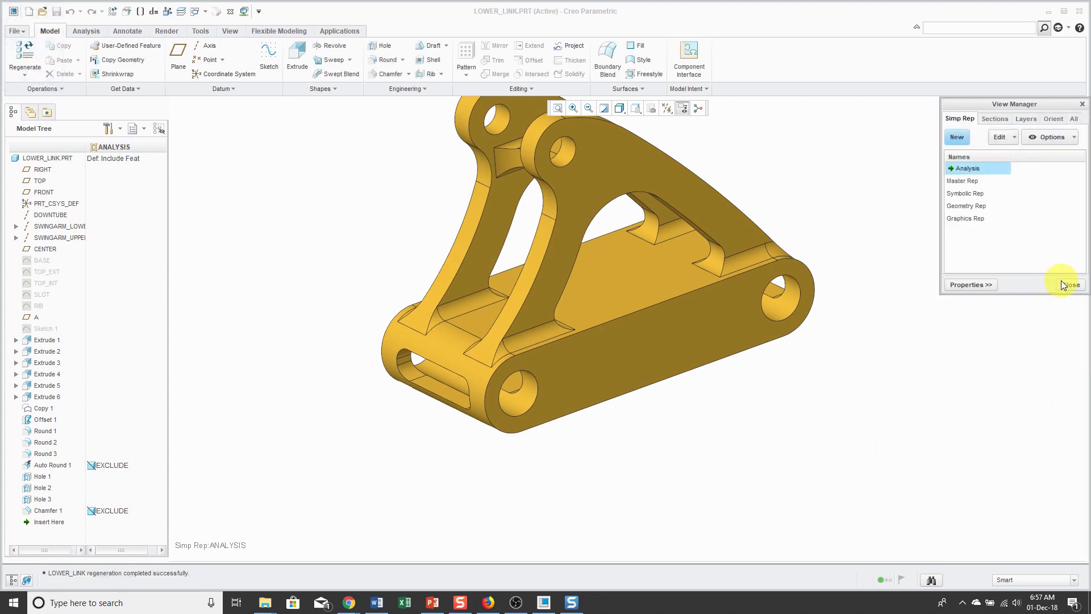
# Close the View Manager, select Extrude 5 (the top recess) in the Model Tree and return to Model commands
pyautogui.click(338, 31)
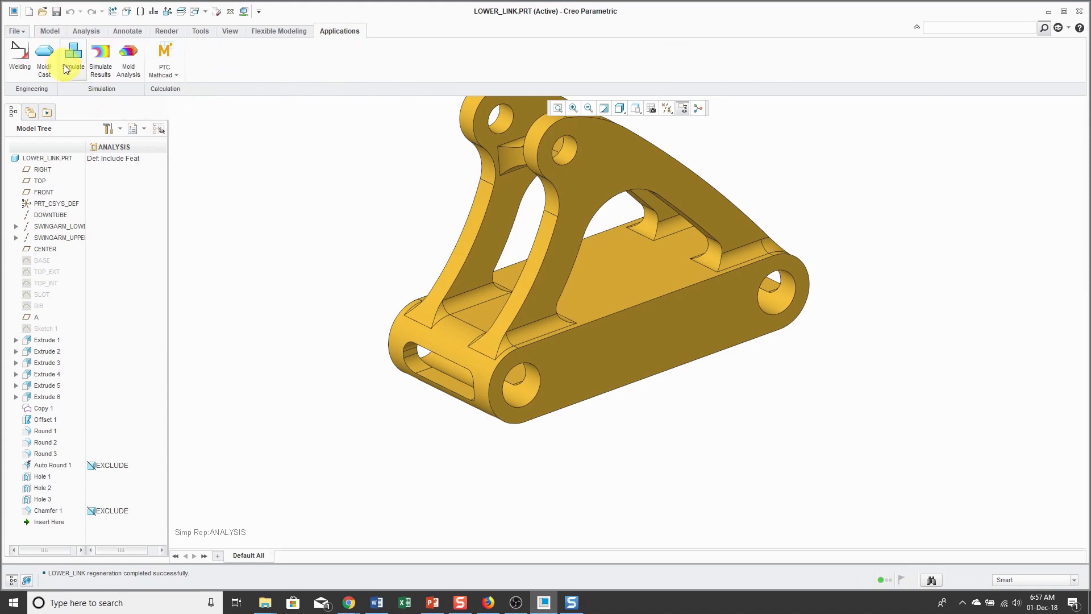
pyautogui.moveTo(427, 430)
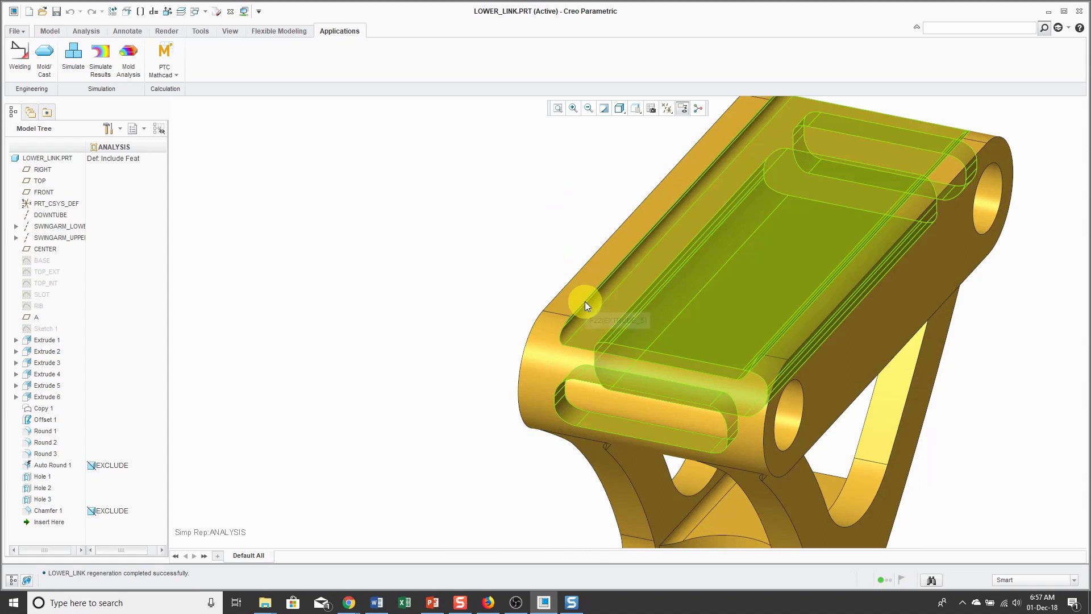
pyautogui.moveTo(584, 305)
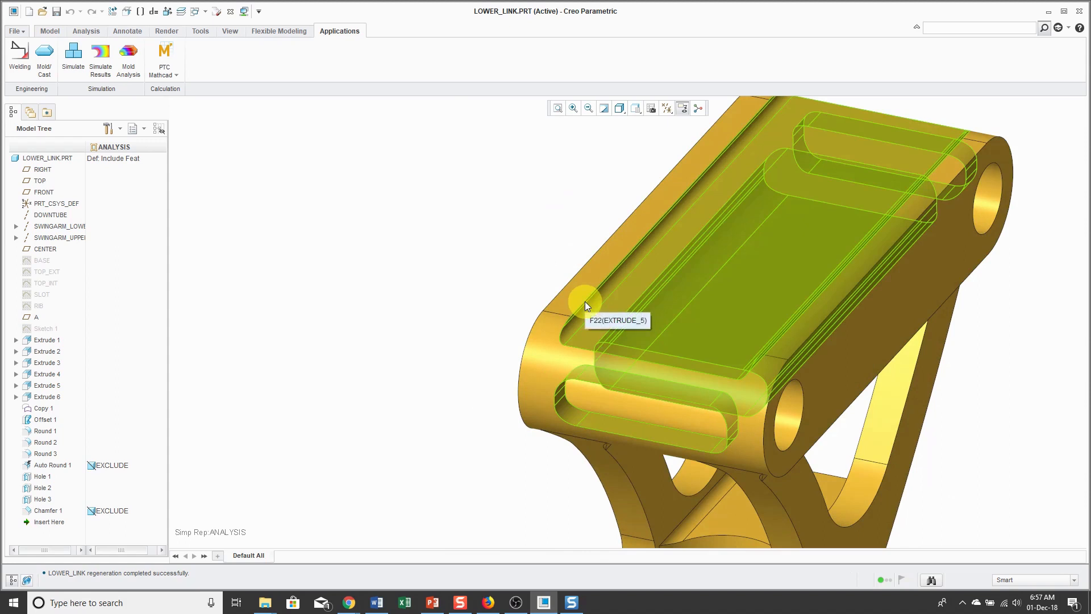
pyautogui.moveTo(590, 314)
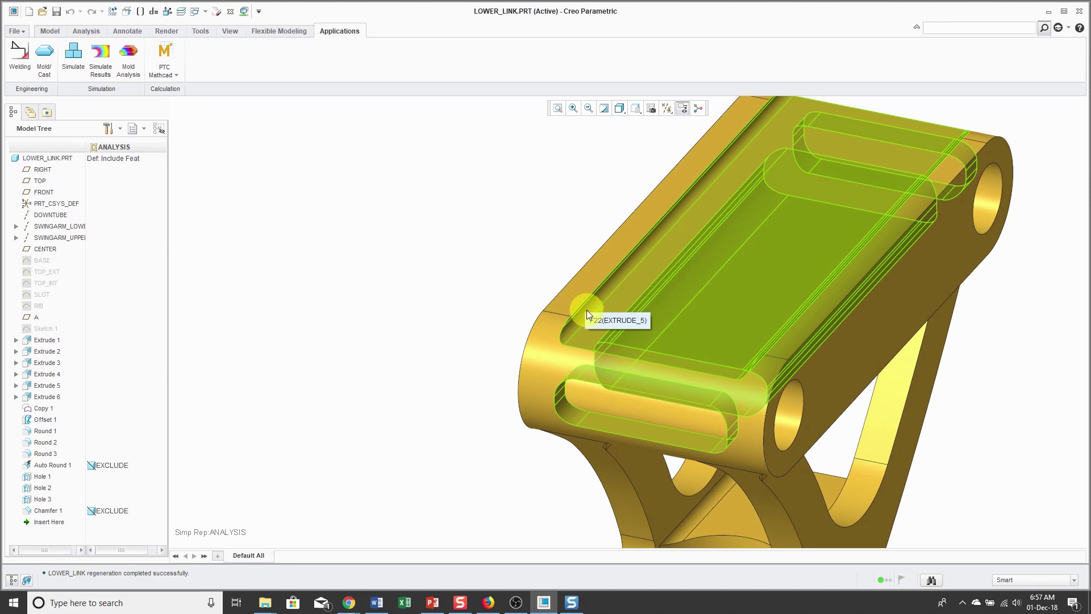
pyautogui.click(47, 385)
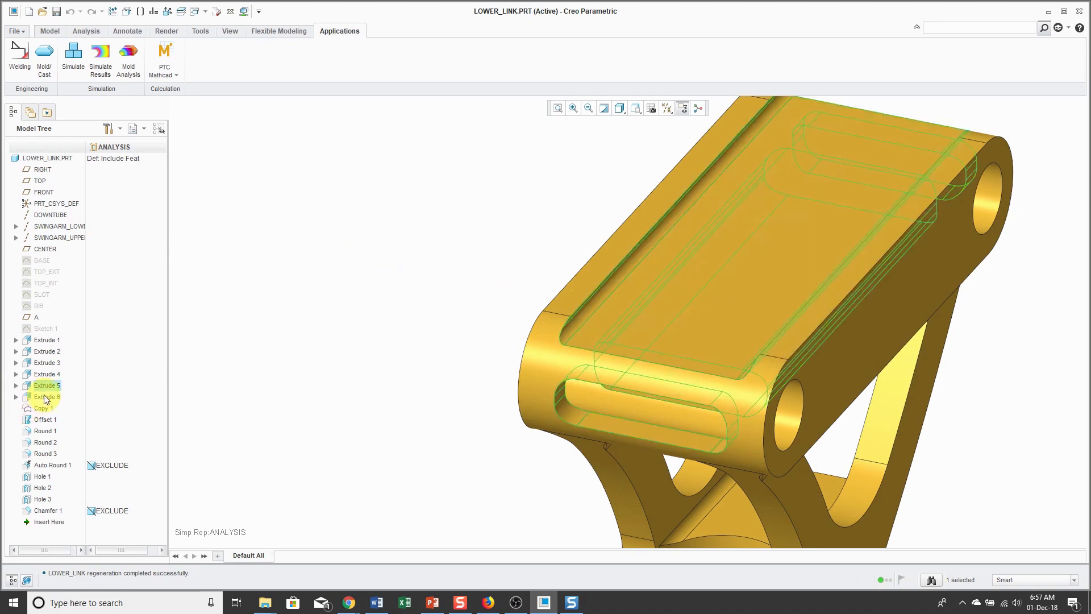
pyautogui.click(47, 386)
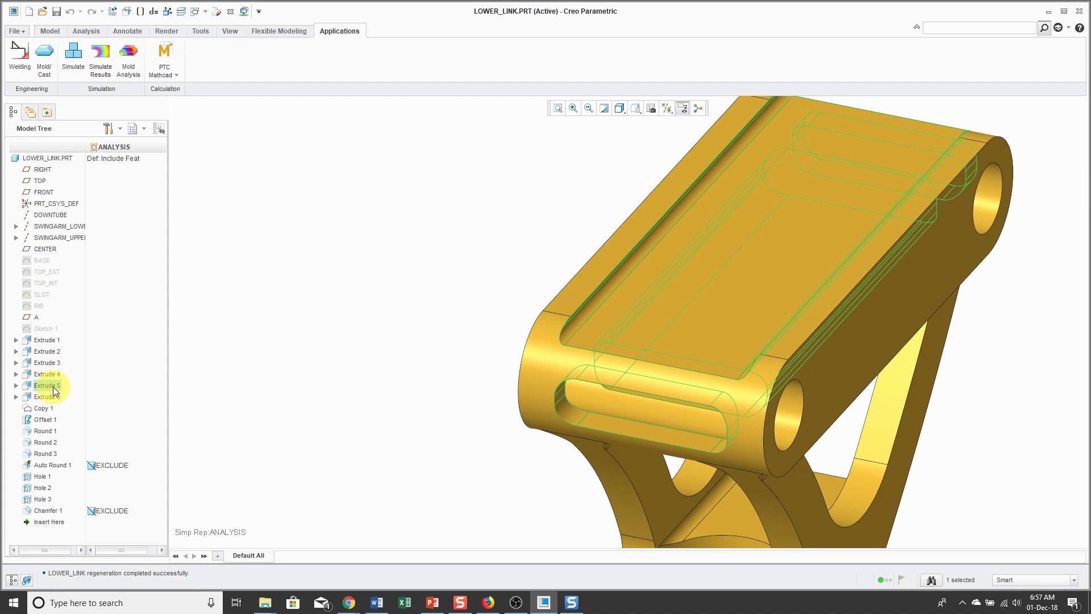
pyautogui.click(46, 385)
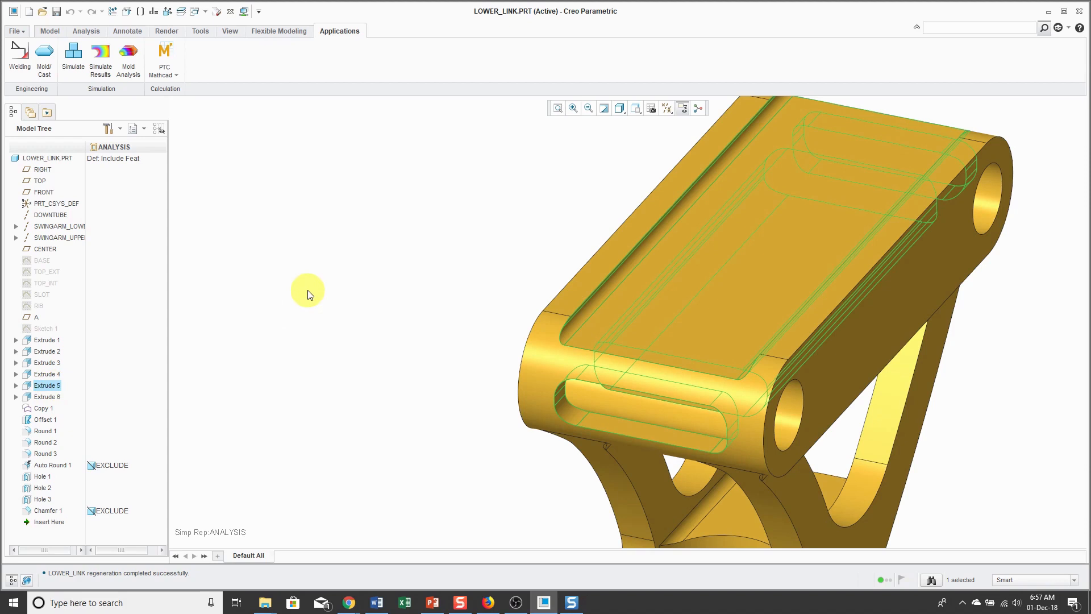
pyautogui.moveTo(305, 281)
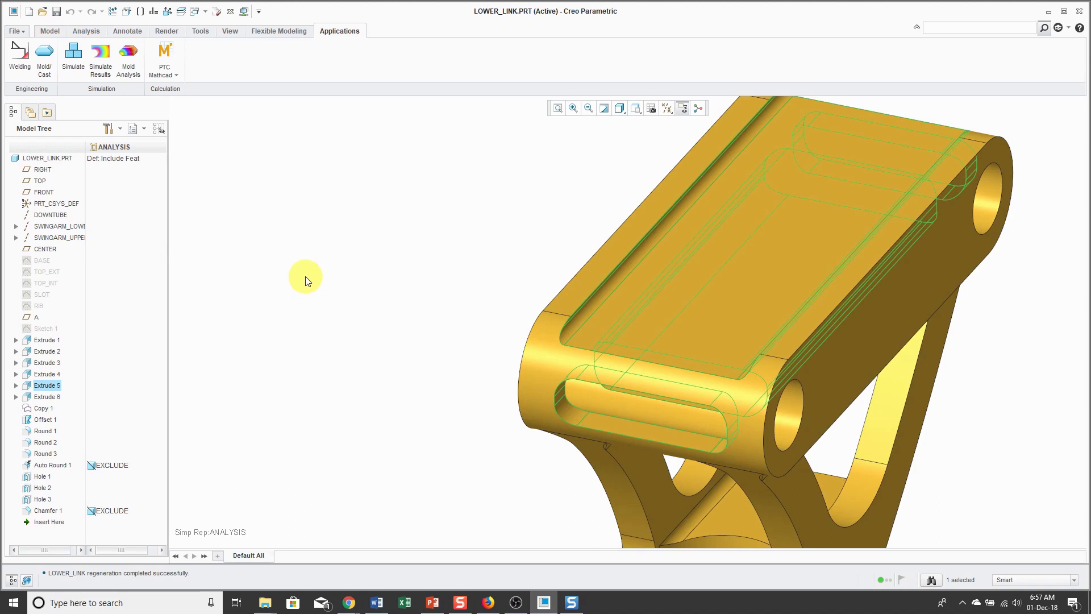
pyautogui.click(48, 30)
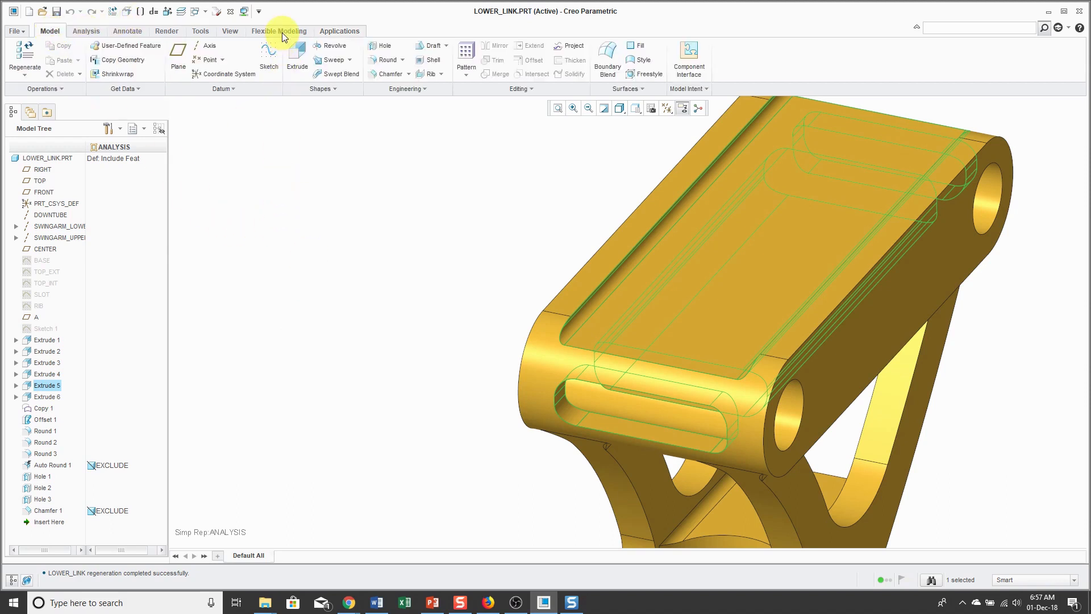
# Use Flexible Modeling Remove to delete both fillet surfaces along the recess bottom, creating Remove 1
pyautogui.click(279, 31)
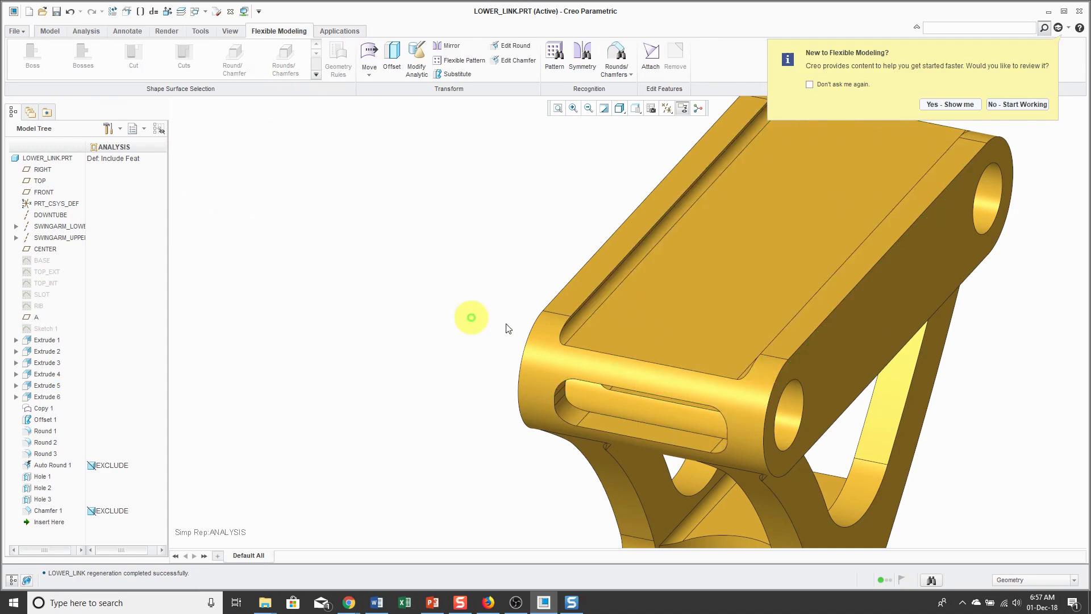
pyautogui.click(639, 337)
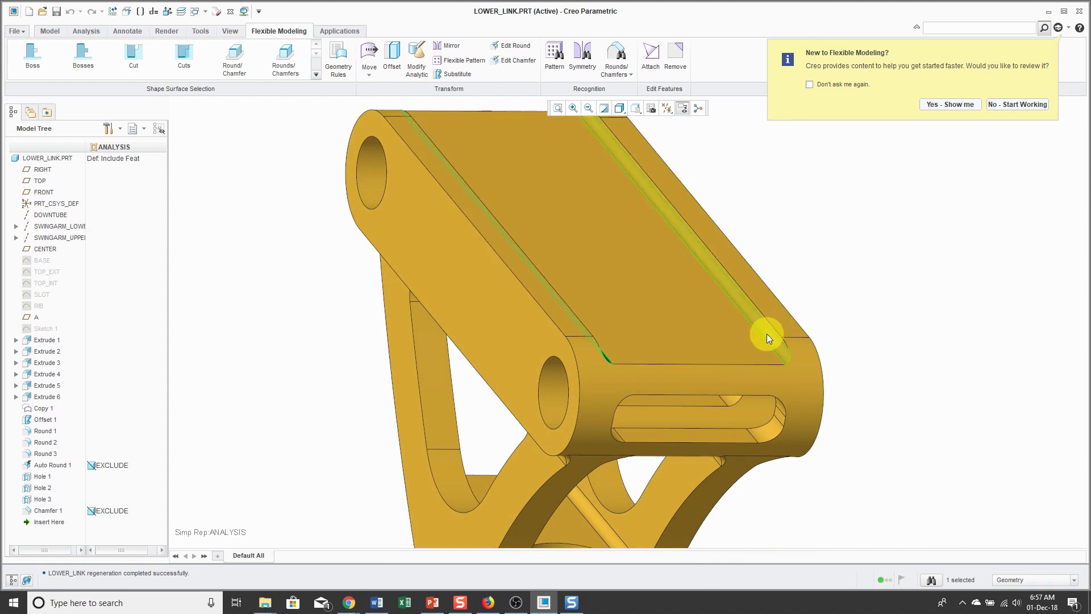
pyautogui.click(767, 339)
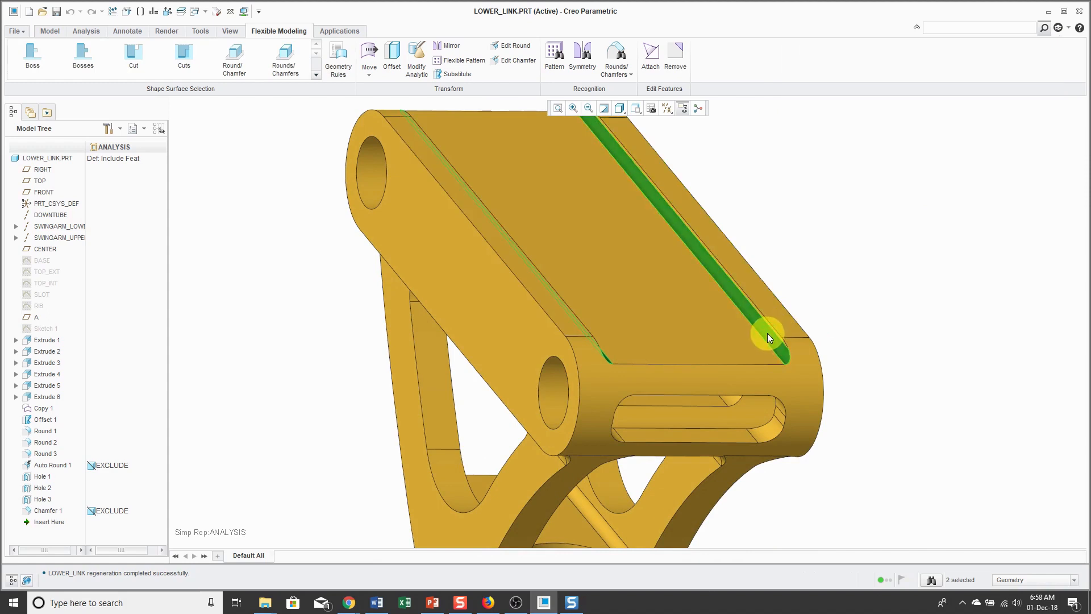
pyautogui.click(674, 57)
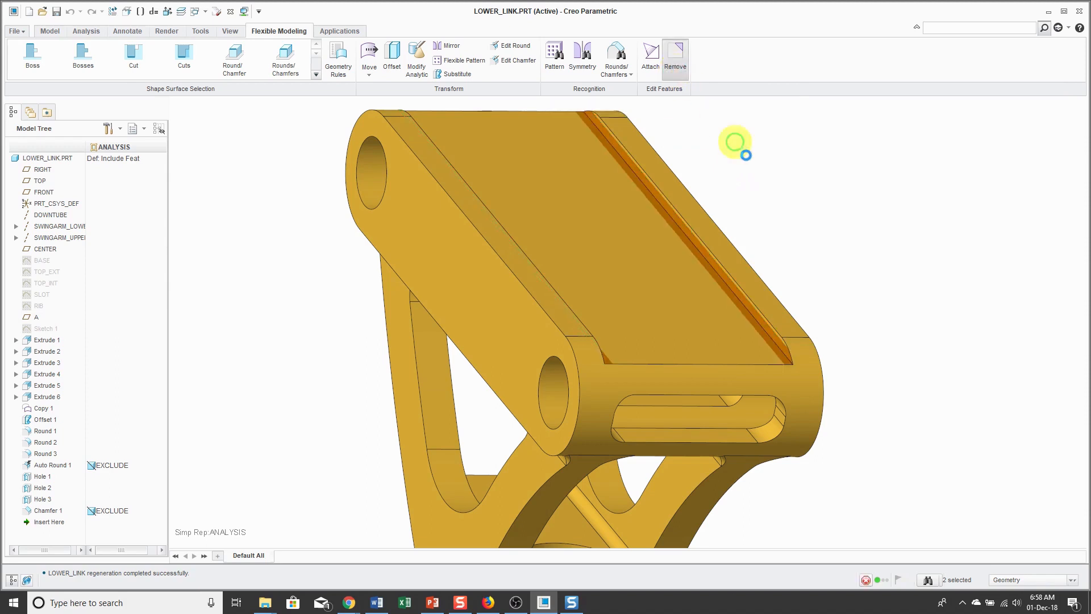
pyautogui.click(674, 55)
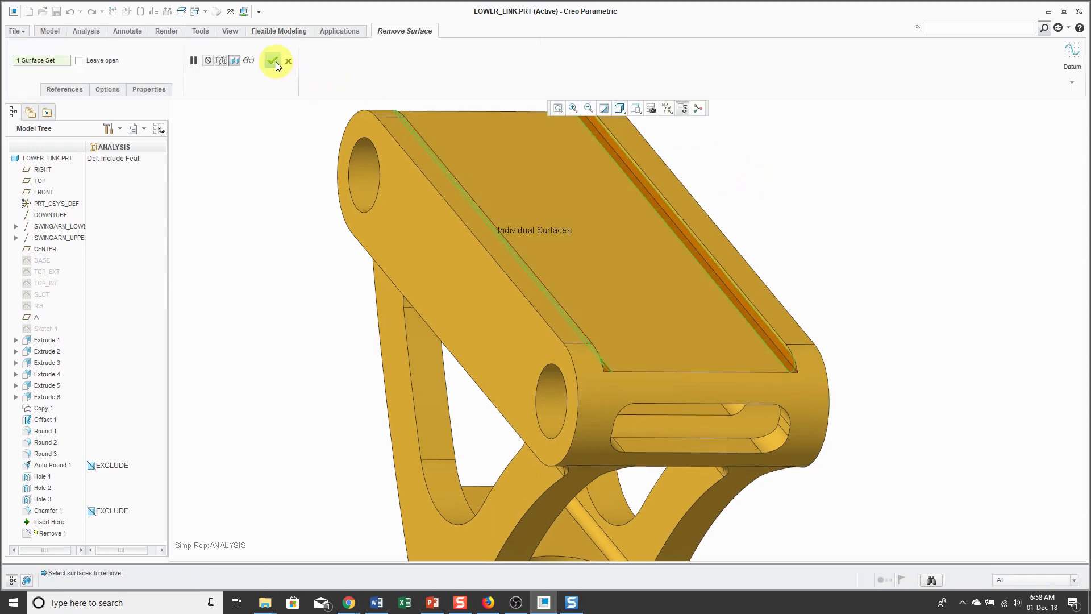
pyautogui.click(274, 60)
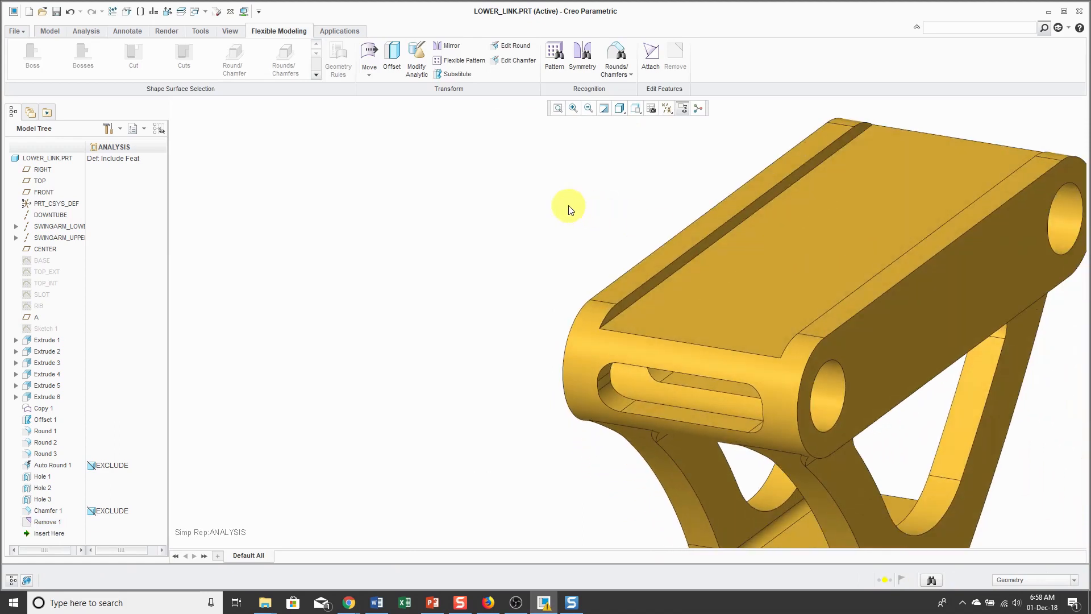
pyautogui.moveTo(374, 151)
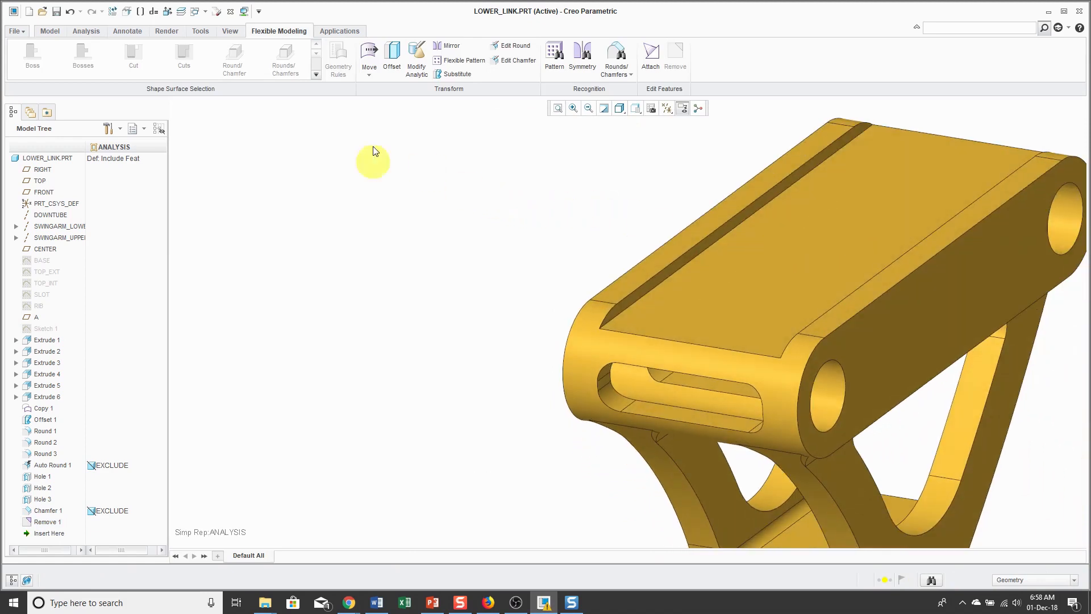
# Return to the Model commands and expand the Editing group to review options like Remove
pyautogui.click(49, 31)
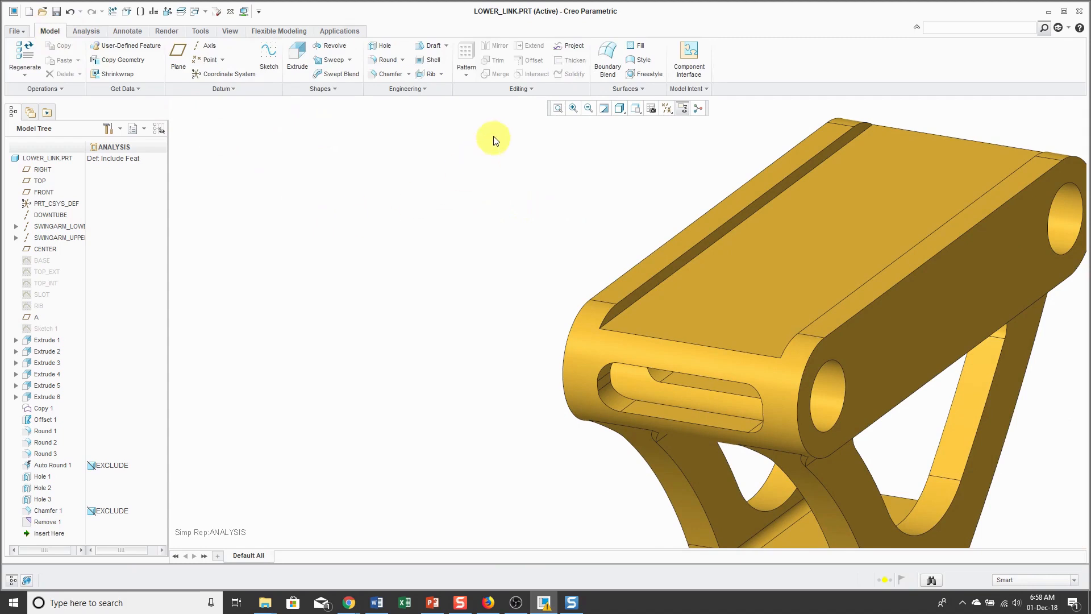
pyautogui.click(518, 88)
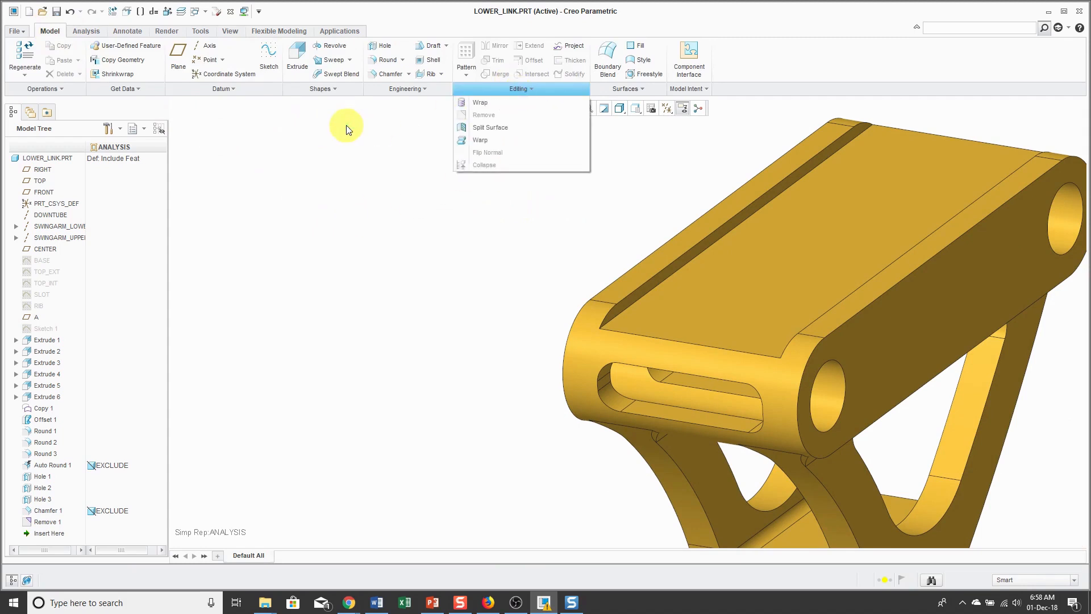
pyautogui.moveTo(487, 116)
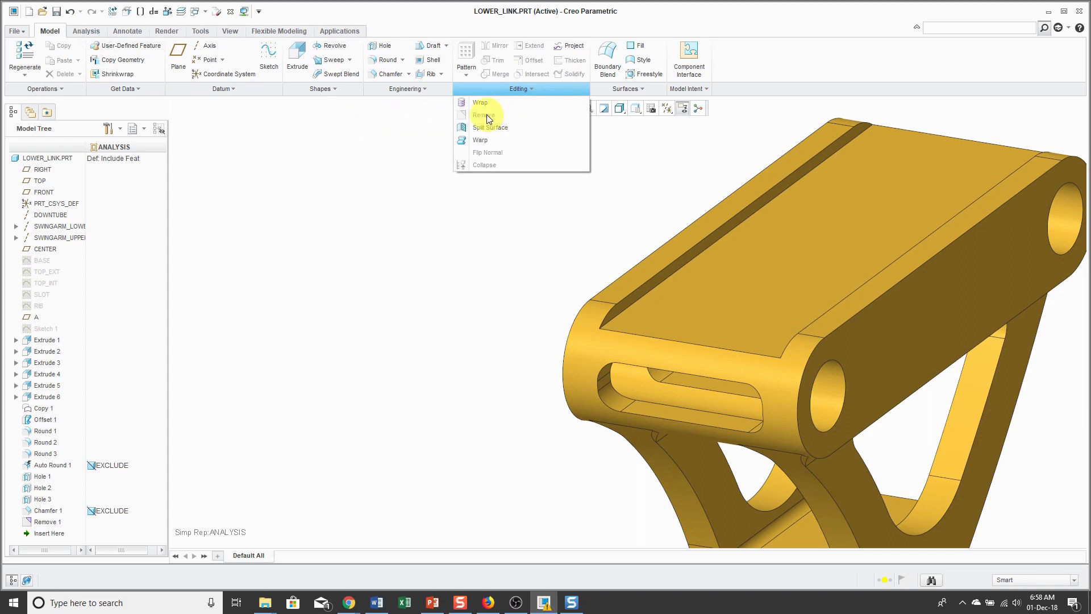
pyautogui.moveTo(367, 182)
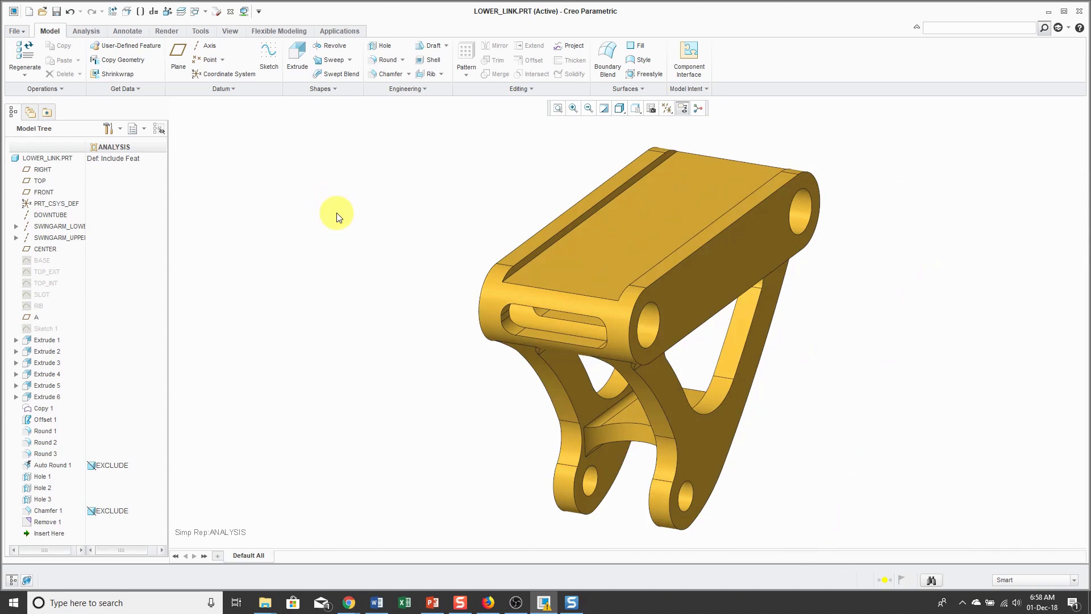
pyautogui.moveTo(348, 226)
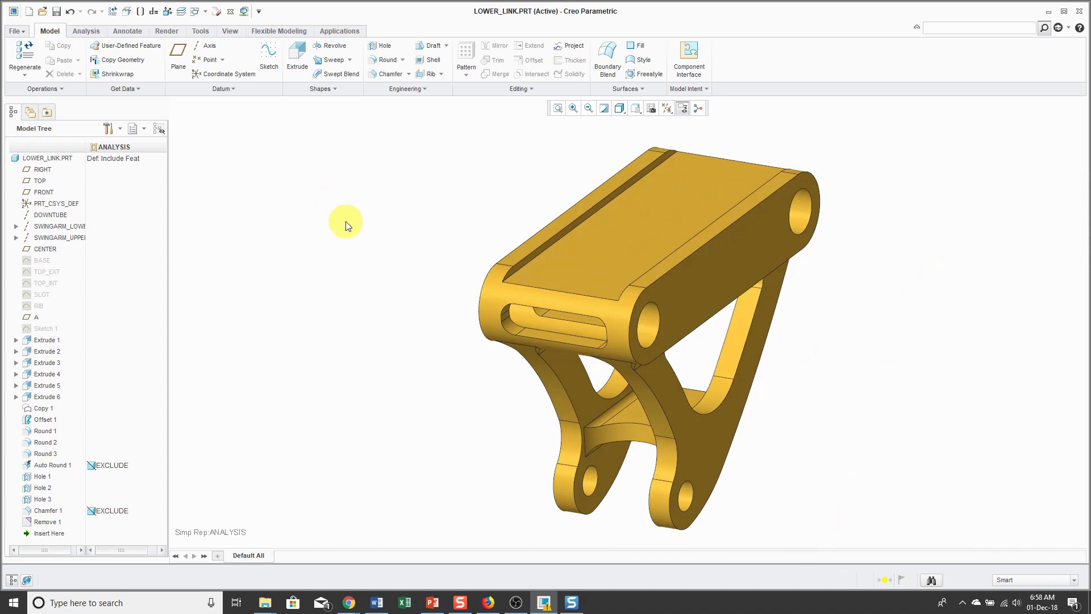